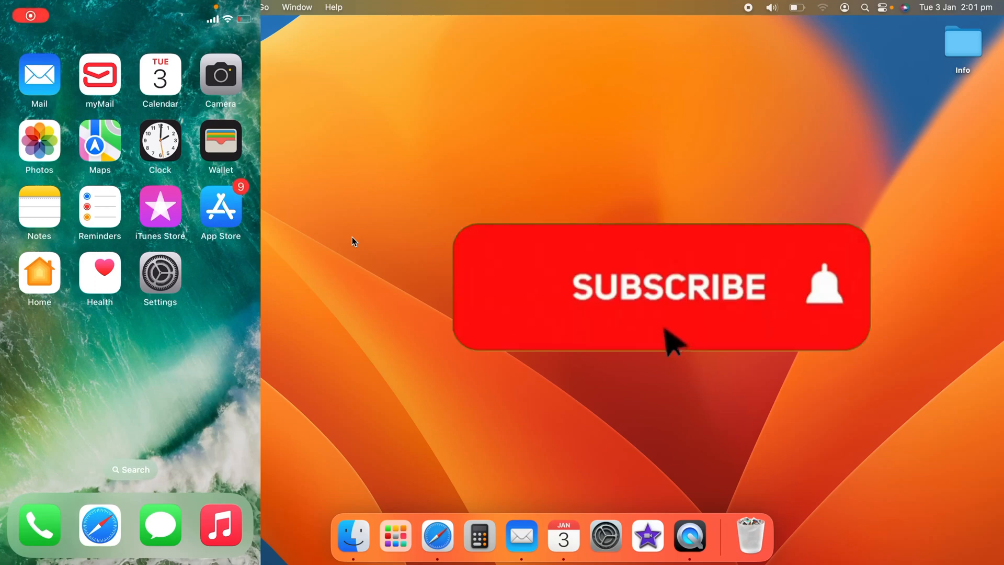
Launch the Settings app from the iPhone Home Screen.
click(666, 286)
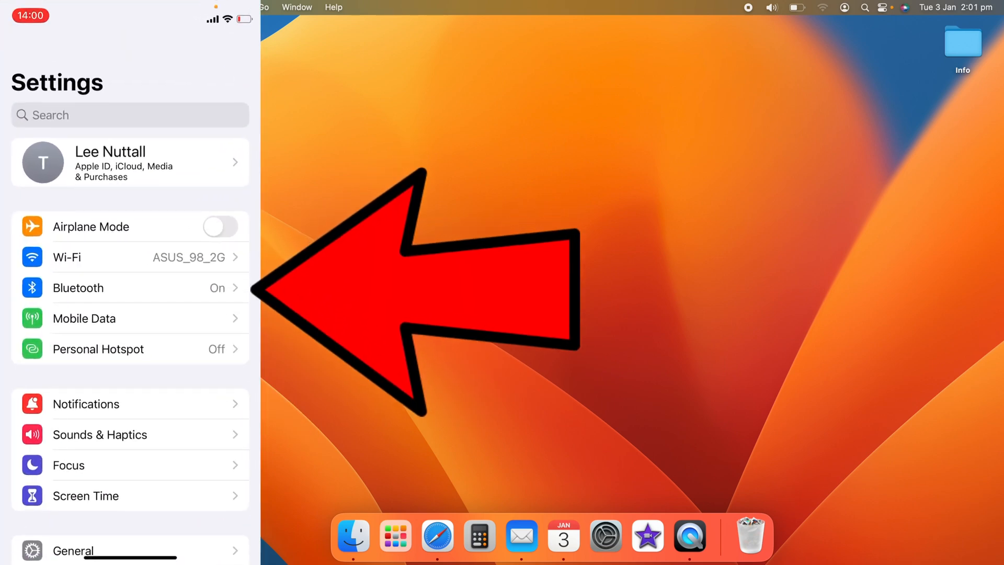
Open the Wi-Fi page showing the iPhone connected to ASUS_98_2G.
click(67, 257)
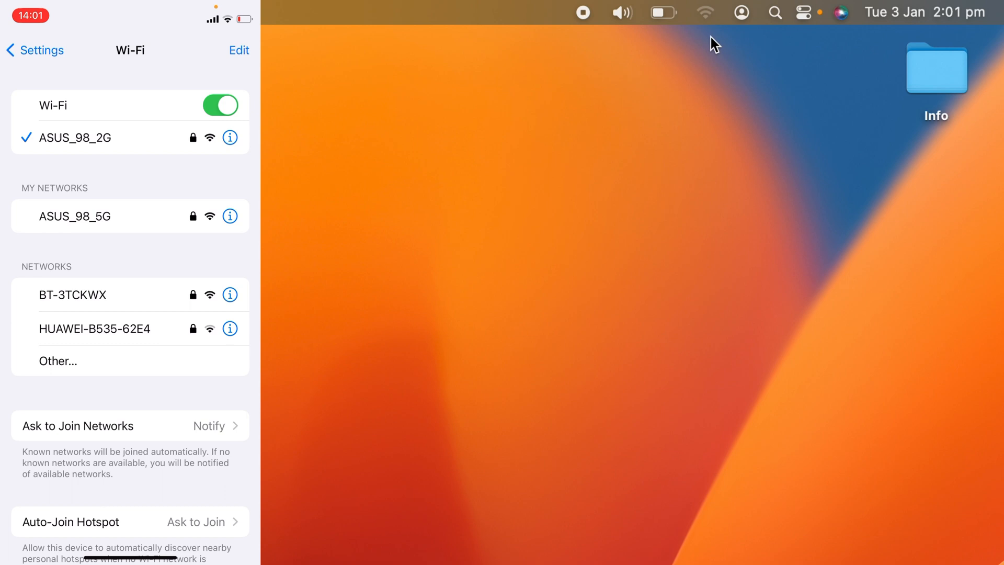
Show the Mac's list of available Wi-Fi networks from the menu bar.
click(706, 13)
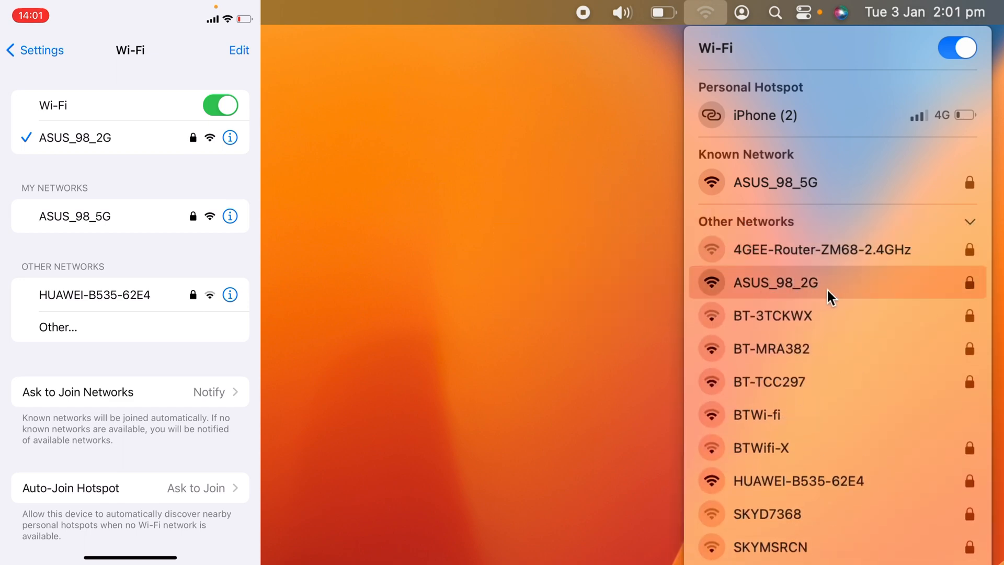
mouse_move(842, 295)
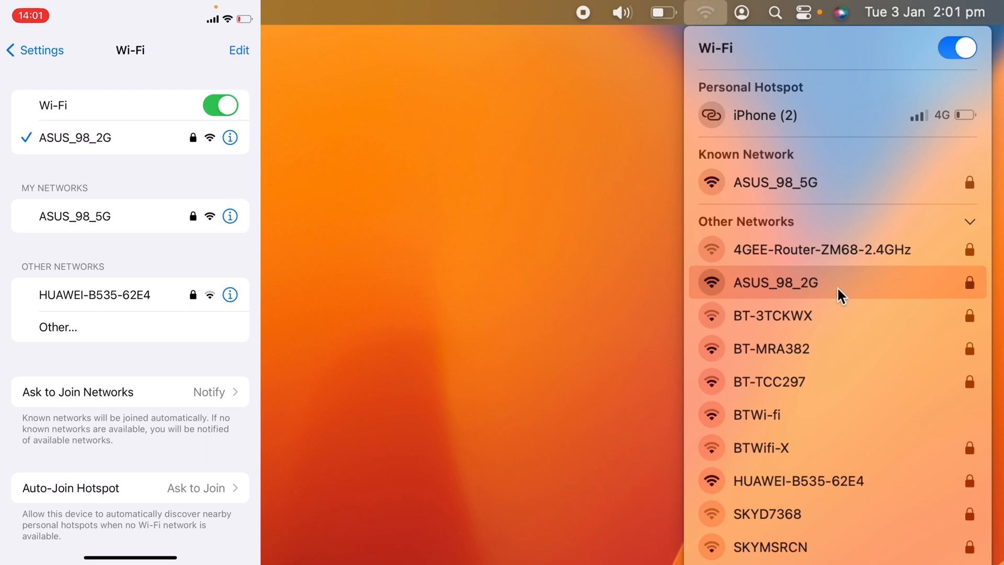
Pick ASUS_98_2G on the Mac and share its password from the iPhone.
click(777, 283)
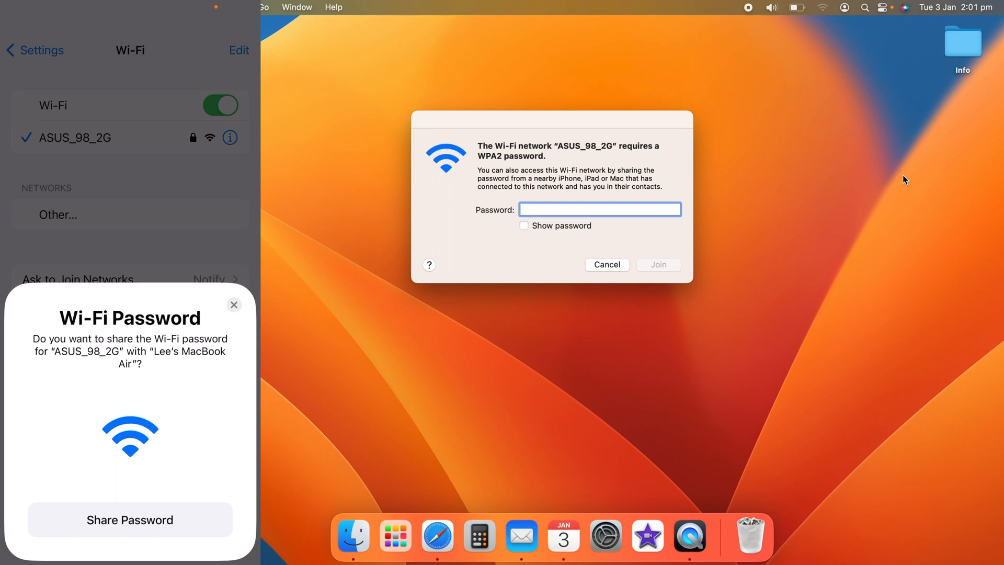
click(129, 519)
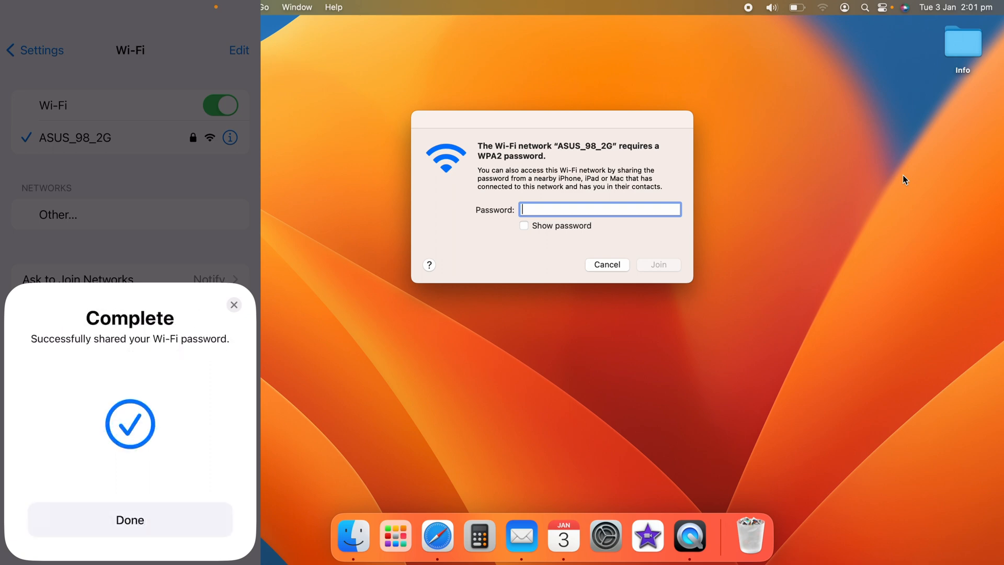
Dismiss the Complete prompt and return to the iPhone's Wi-Fi network list.
click(606, 265)
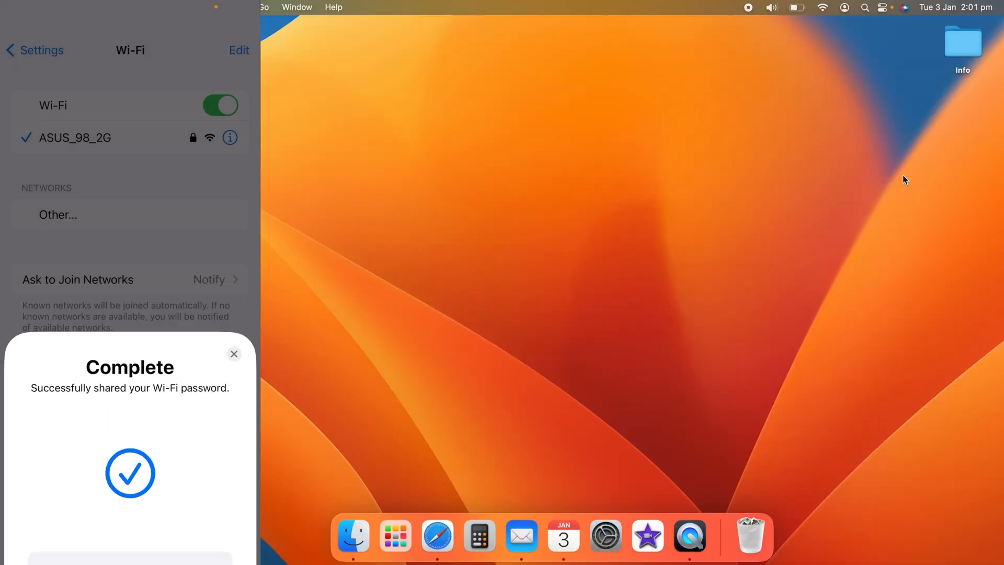
click(234, 354)
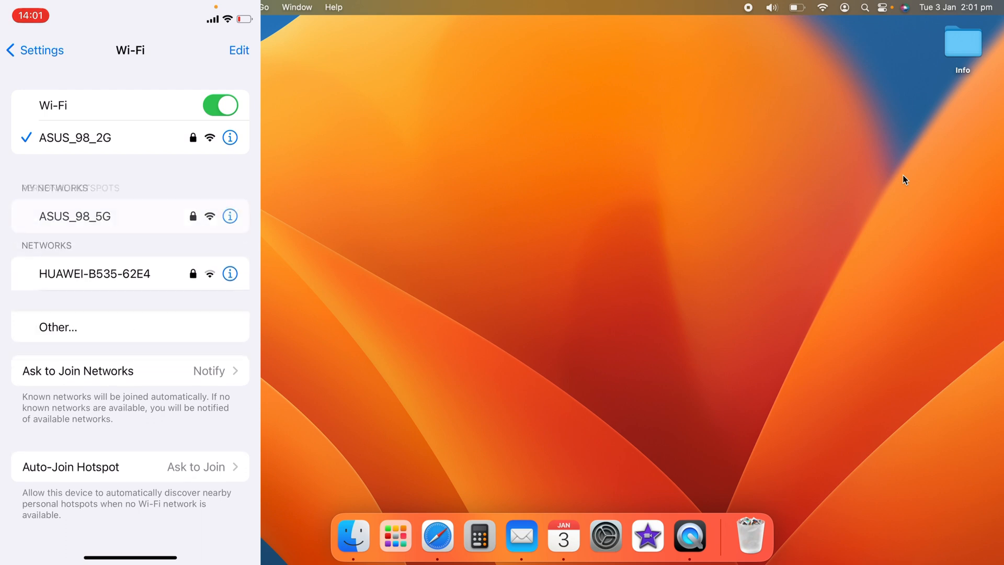